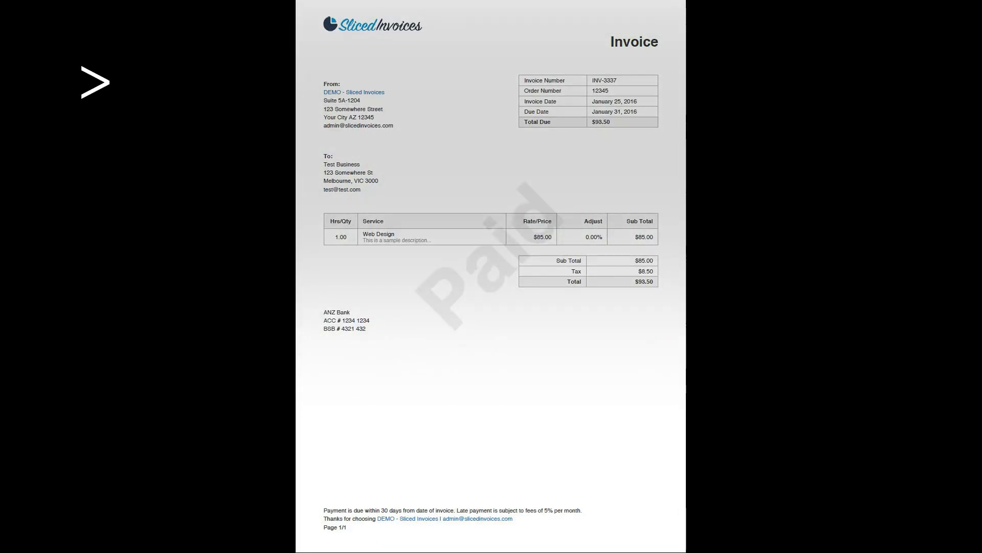
Name the new empty sequence workflow 'pdf' and create it.
scroll("down", 3)
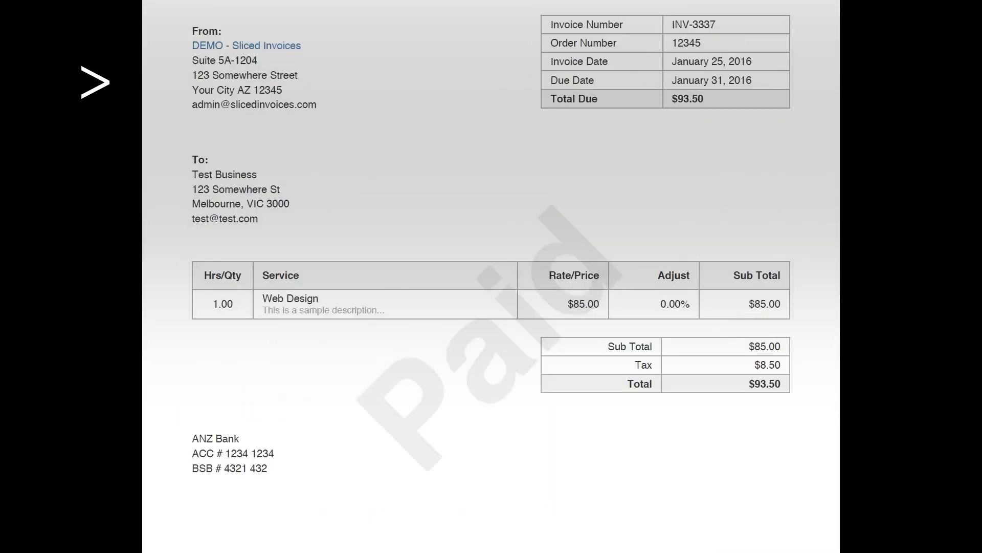
scroll("up", 3)
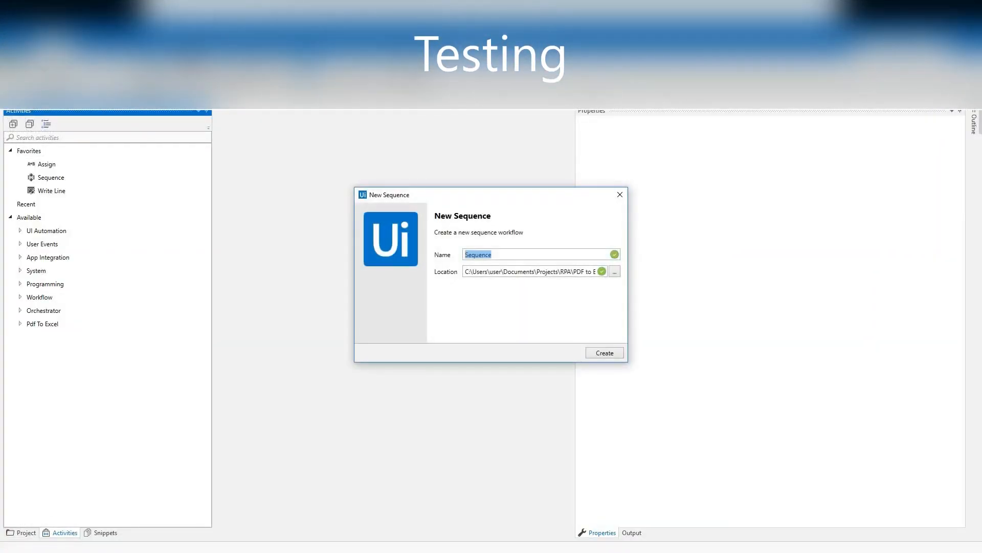
type("pdf")
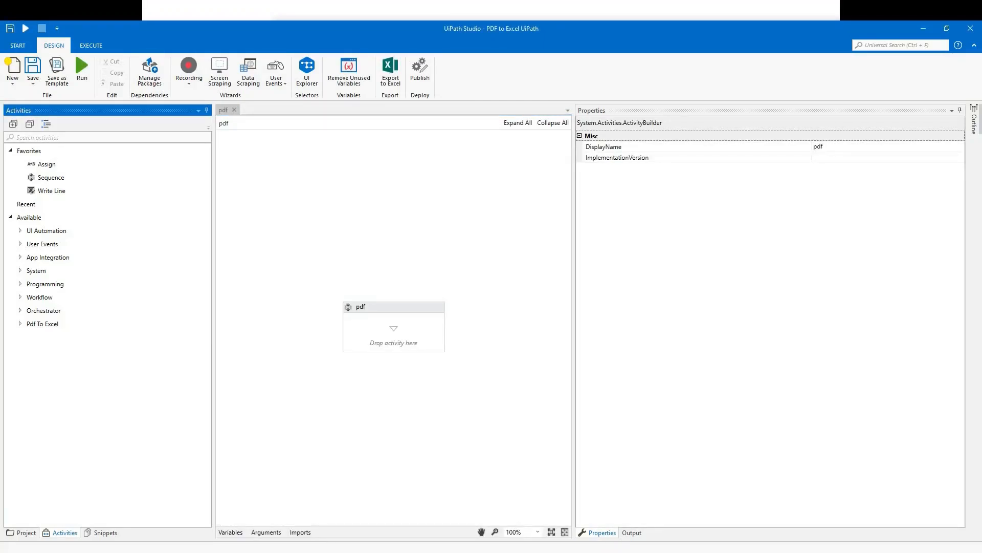
Add a Read PDF Text activity pointed at the invoice PDF in the Input folder.
type("pdf")
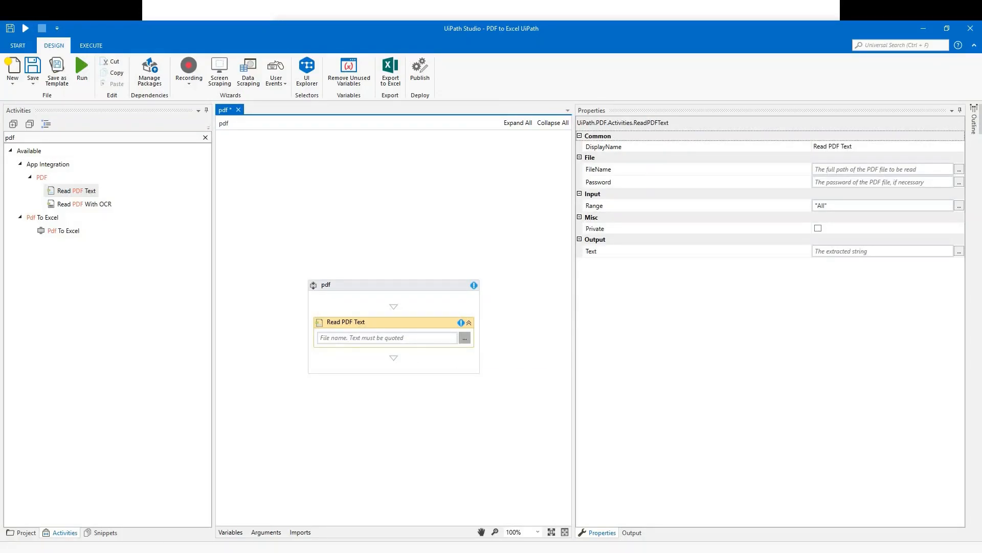
left_click(465, 336)
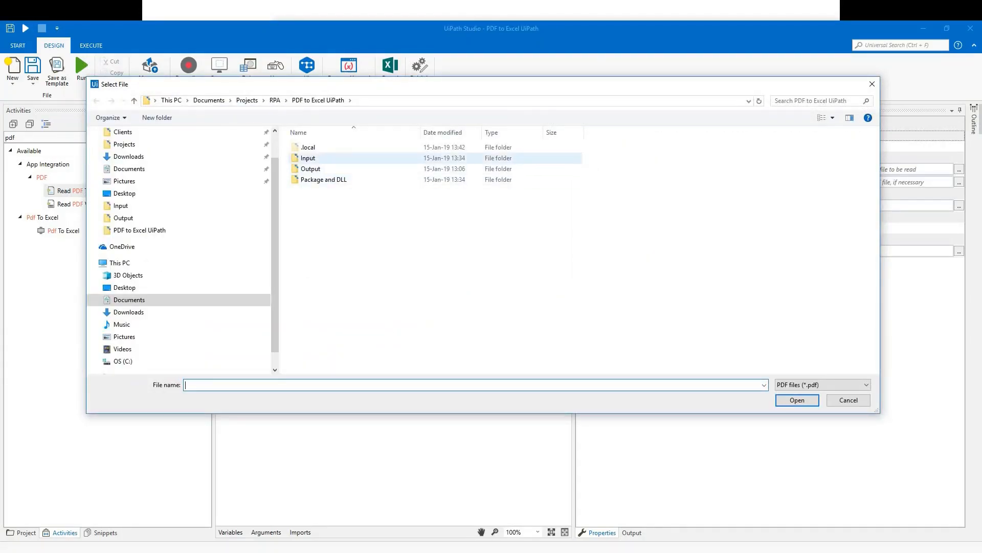
double_click(308, 157)
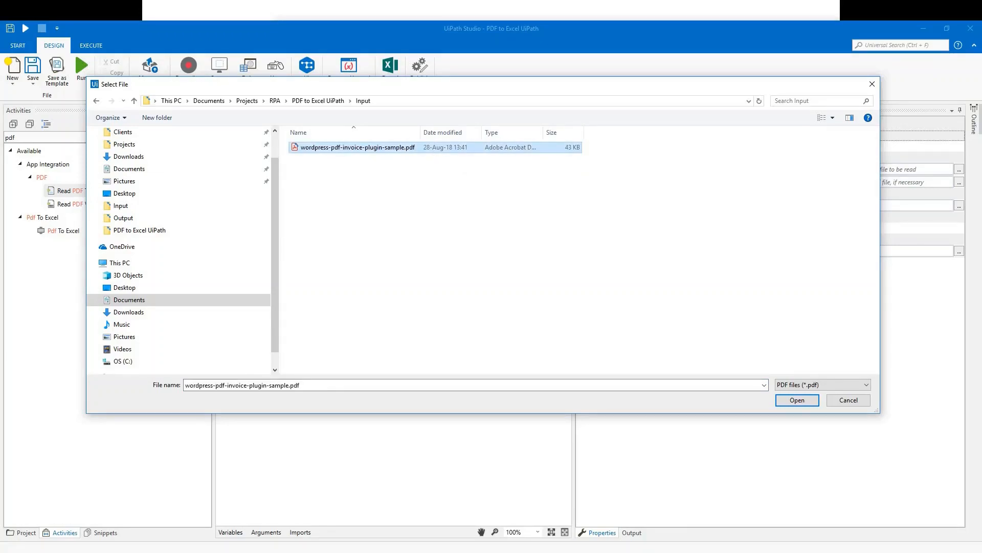
left_click(796, 400)
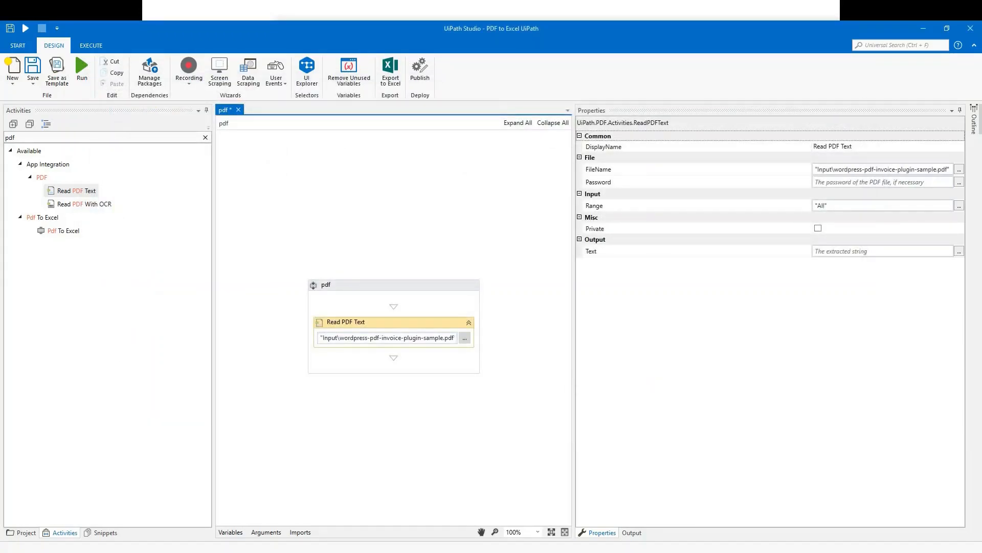
left_click(696, 251)
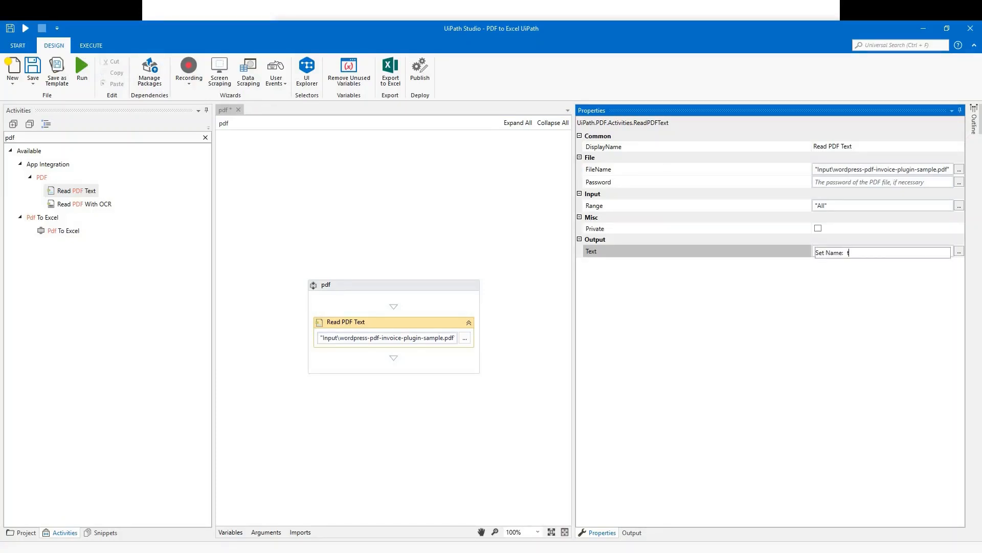
Output the PDF text to variable txt and add a Log Message logging txt.
type("txt")
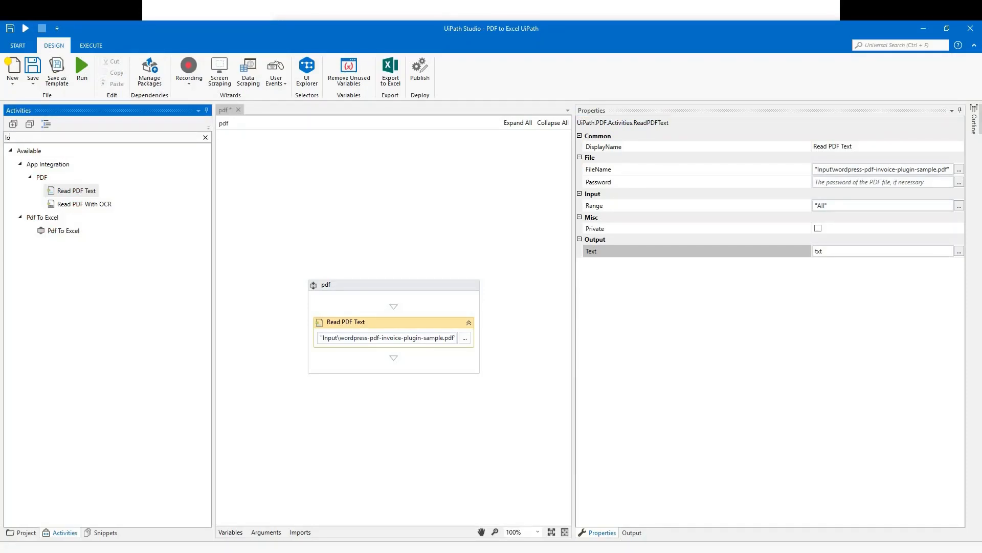
type("log")
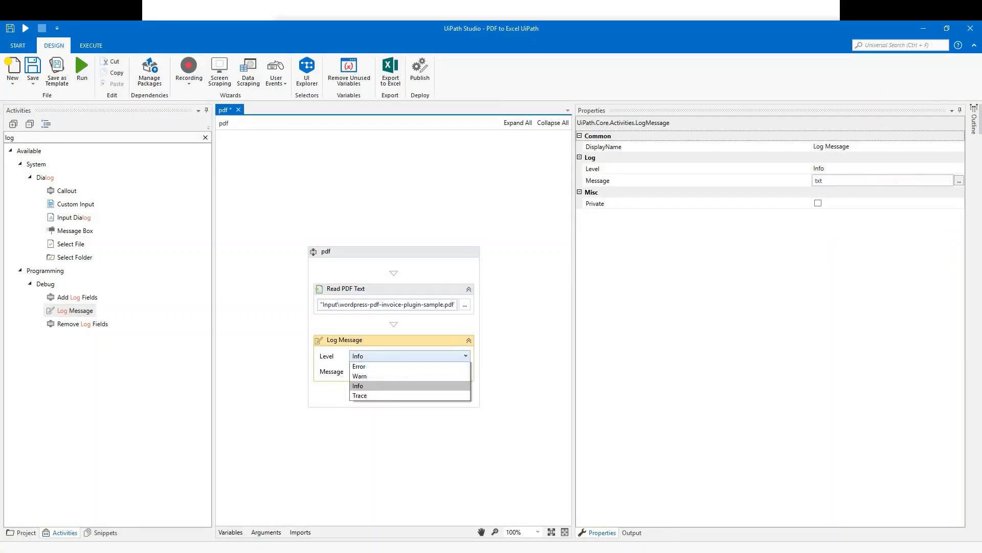
Set the Log Message level to Trace and add a Pdf to excel activity below it.
left_click(360, 395)
type("pdf")
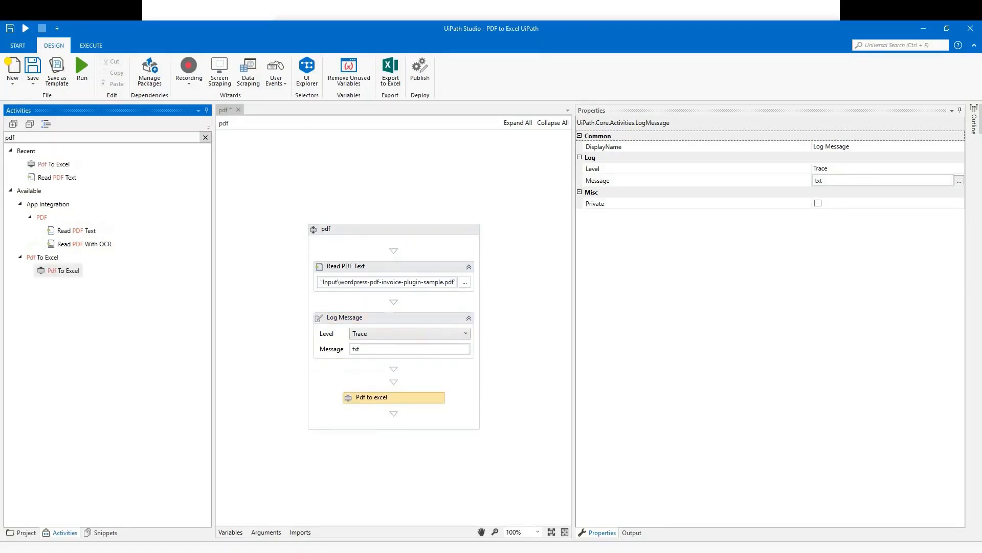
Set the Pdf to excel keywords for the invoice fields and its Input Text to txt.
left_click(372, 397)
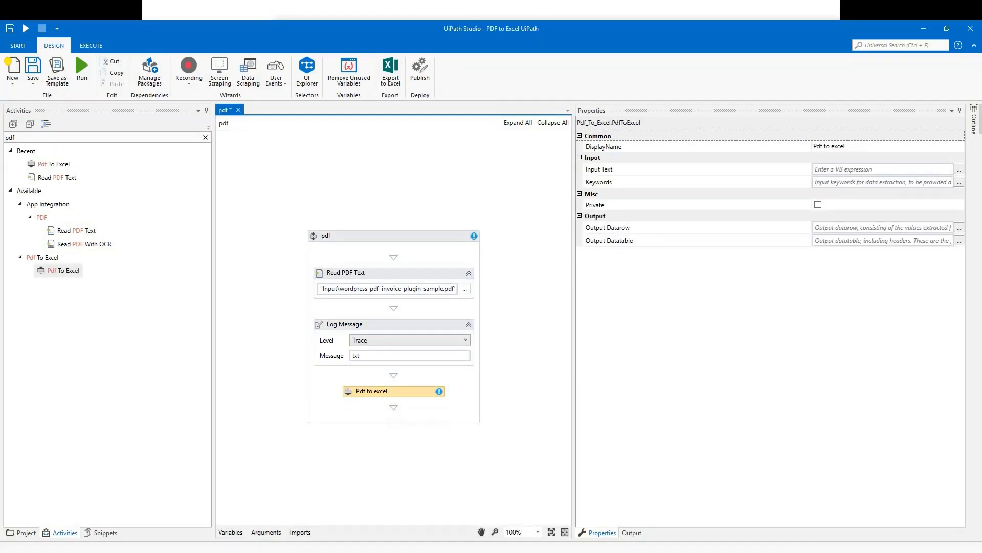
left_click(959, 182)
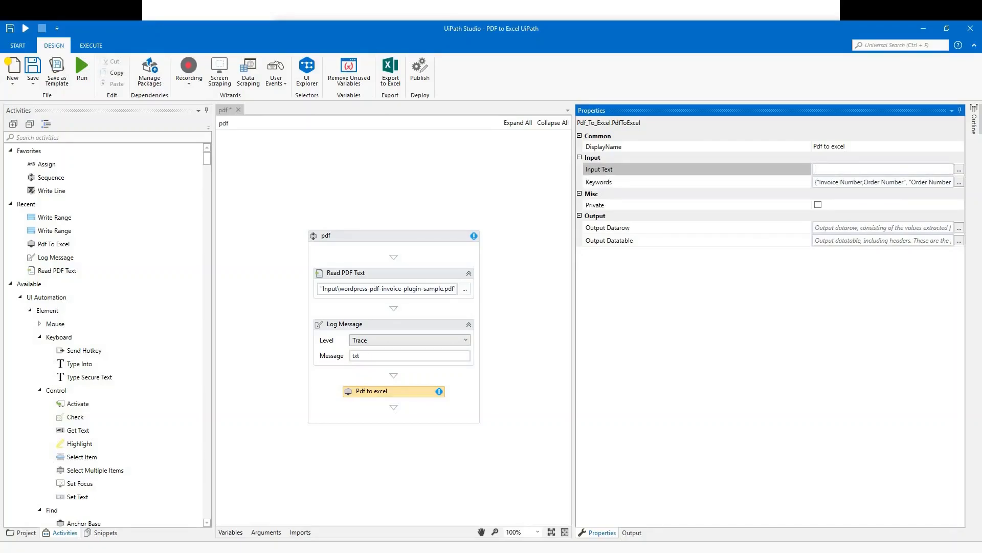
type("txt")
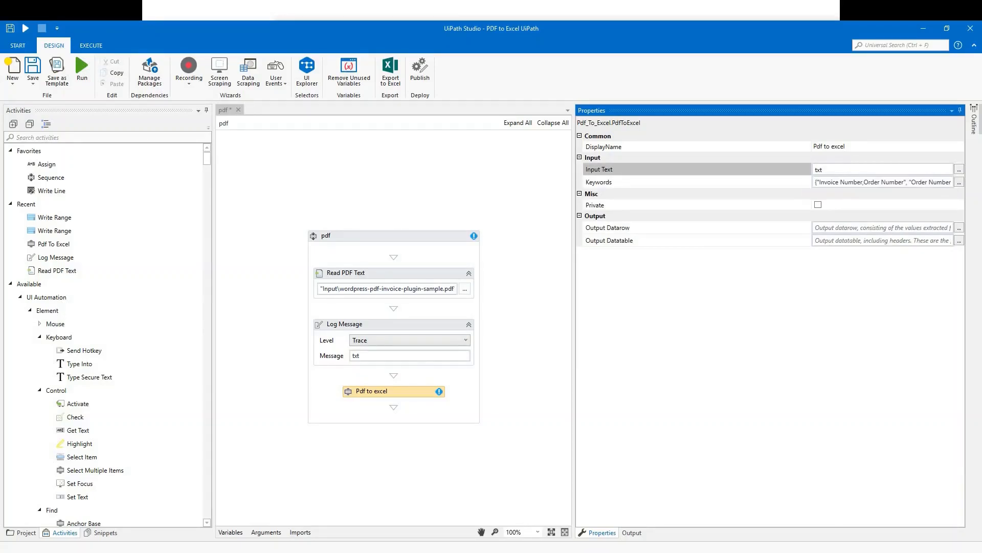
Create output data table variable dt for Pdf to excel and clear the activity search.
left_click(877, 240)
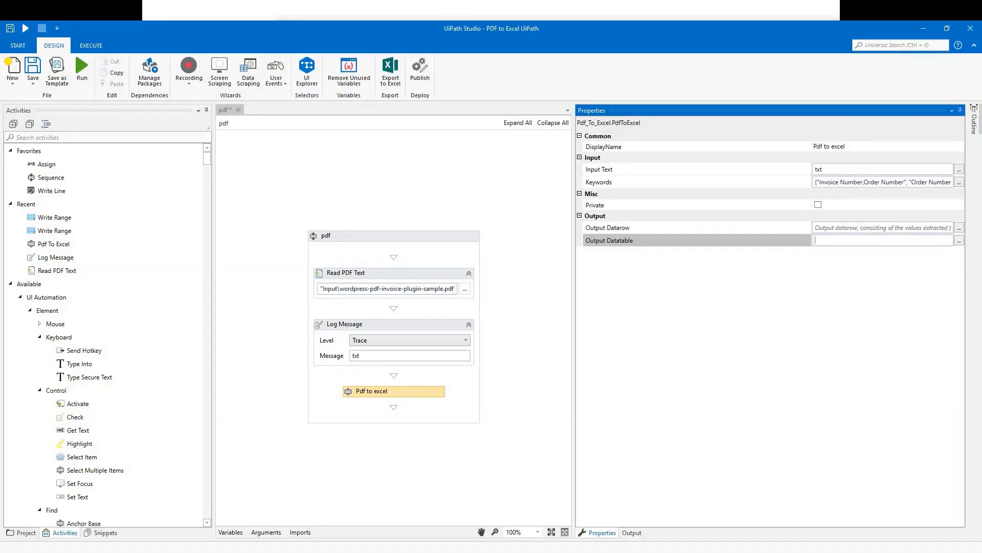
left_click(884, 241)
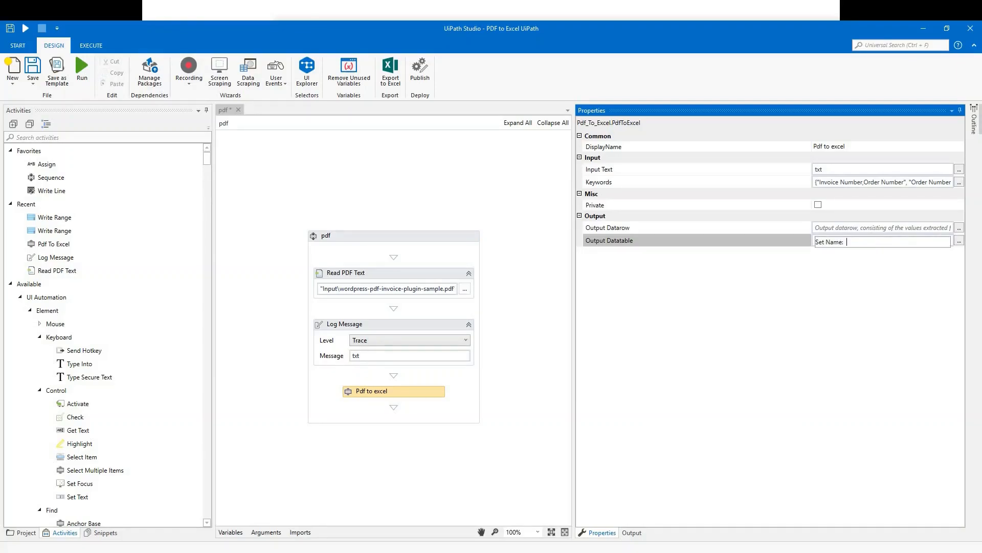
type("dt")
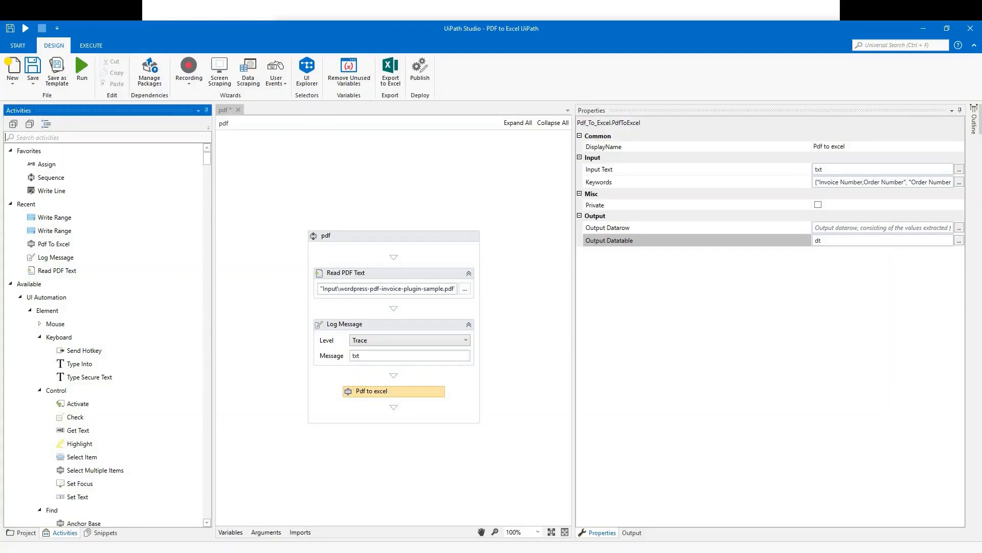
type("wrd")
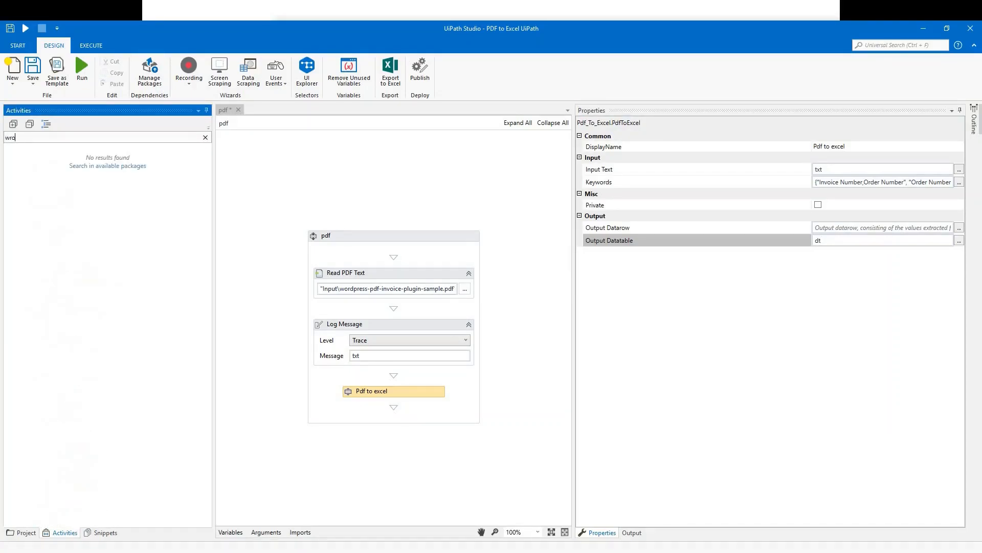
left_click(205, 138)
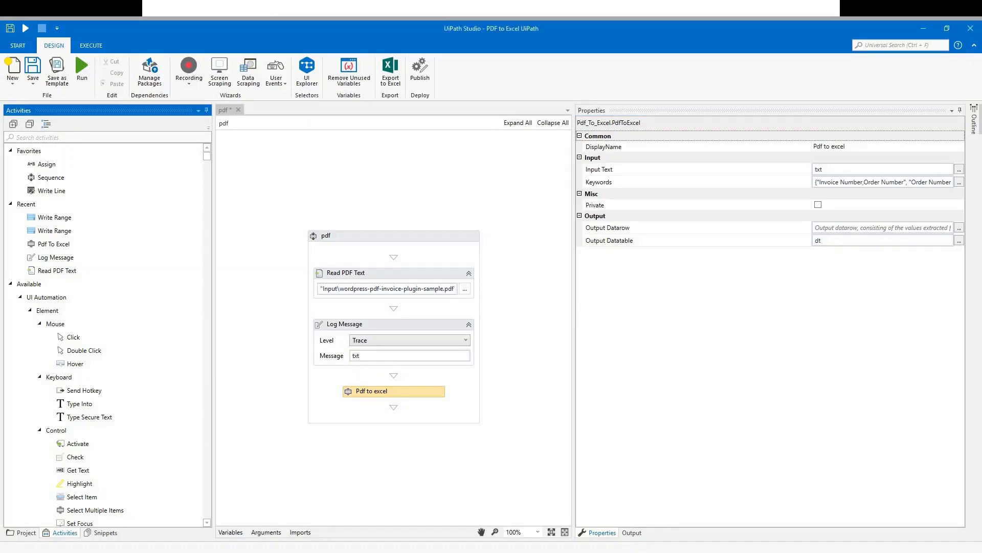
Add a Write Range activity targeting Output\Extraction.xlsx.
type("range")
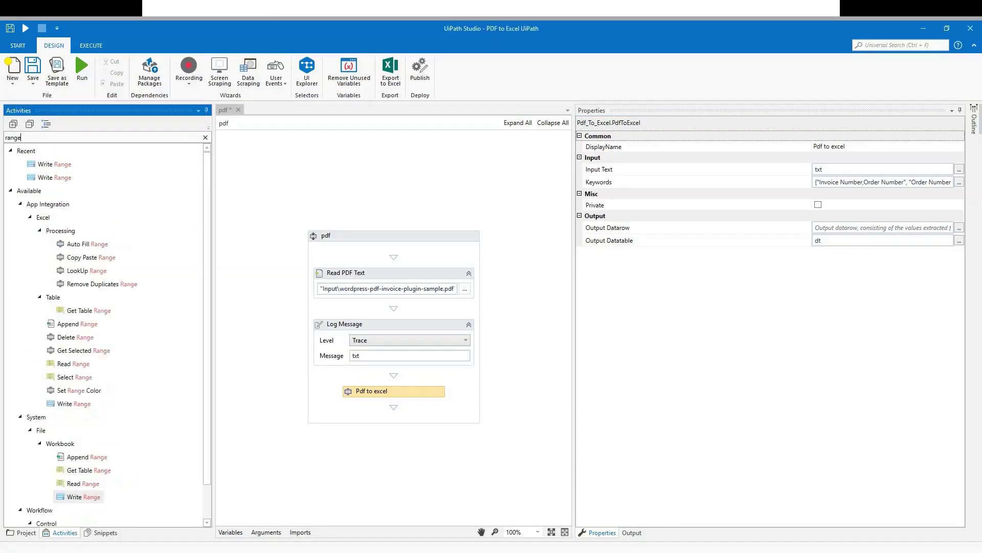
left_click(78, 497)
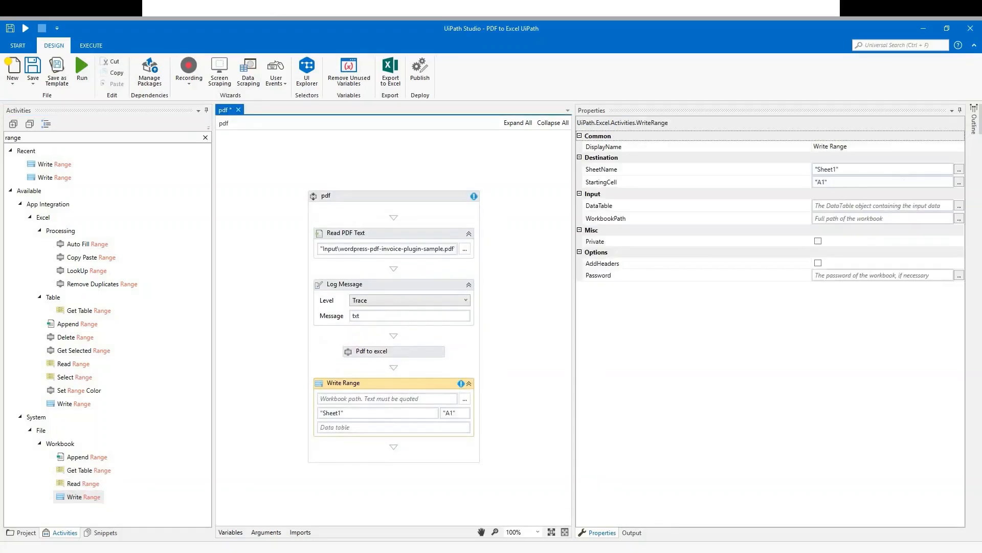
left_click(464, 398)
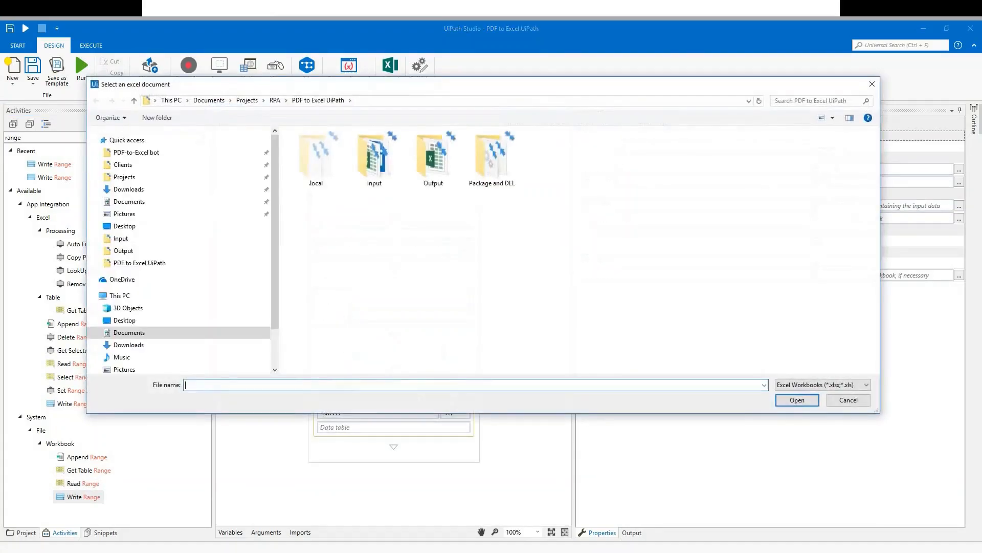
double_click(433, 155)
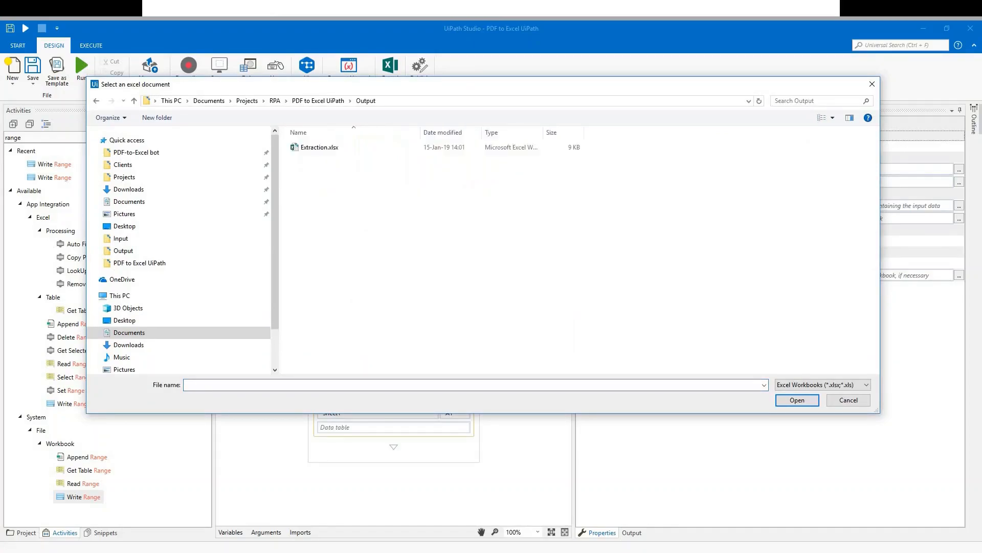
double_click(320, 147)
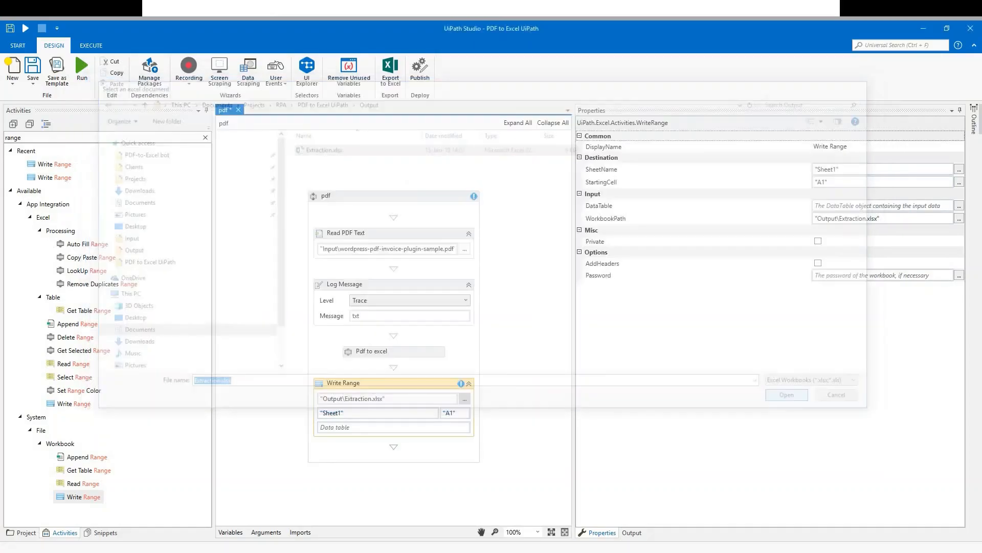
Set the Write Range data table to dt, writing to Sheet1 from A1.
left_click(836, 395)
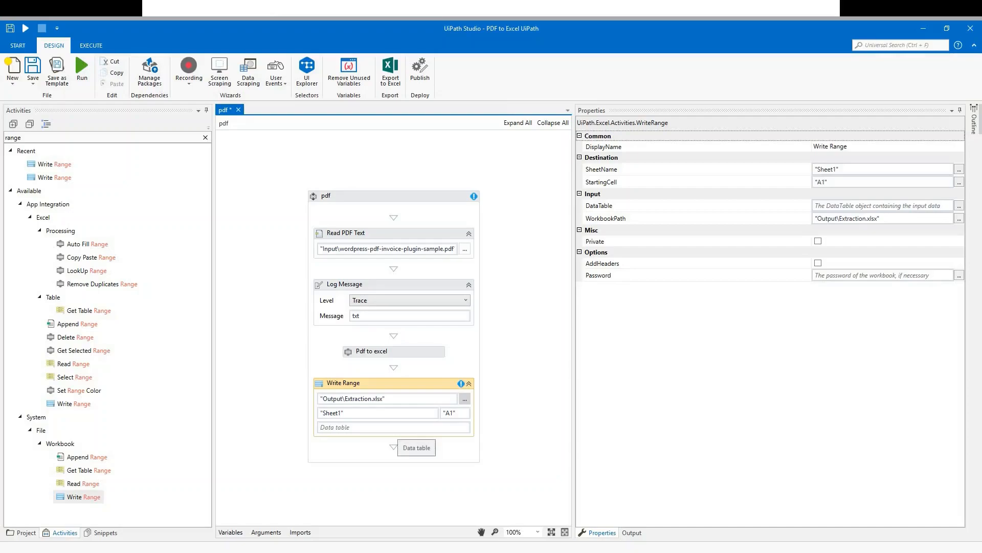
type("dt")
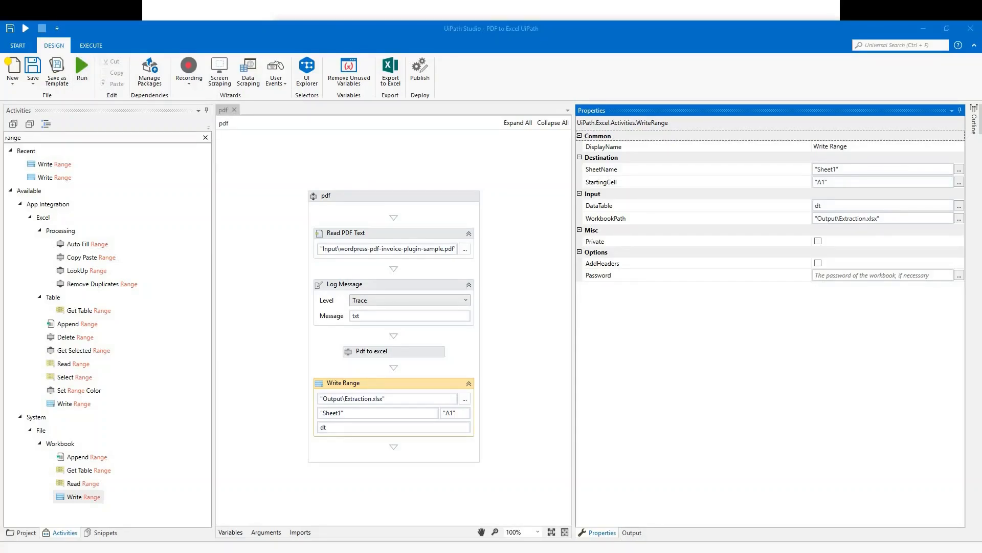
Open Extraction.xlsx from the Output folder in Excel to view the extracted invoice fields.
left_click(631, 532)
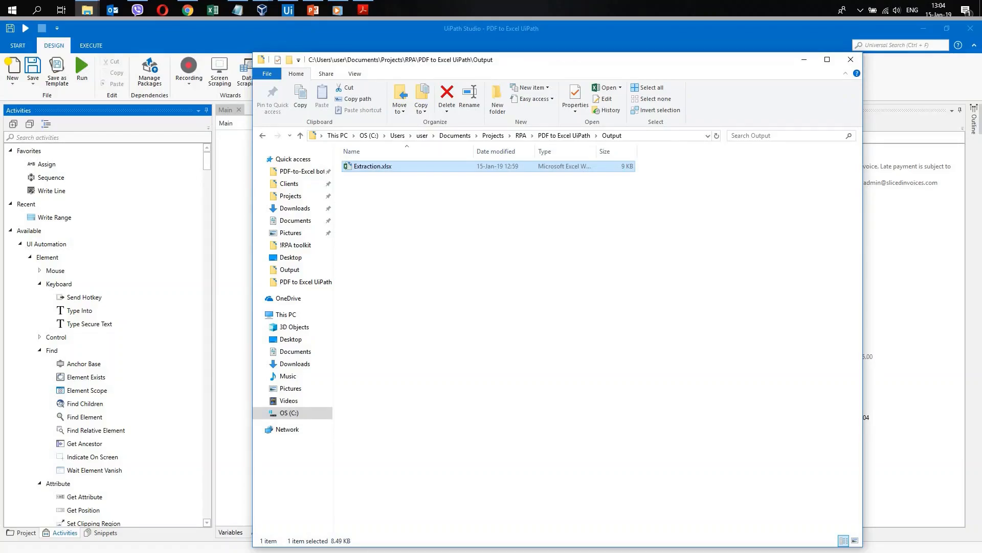
double_click(372, 166)
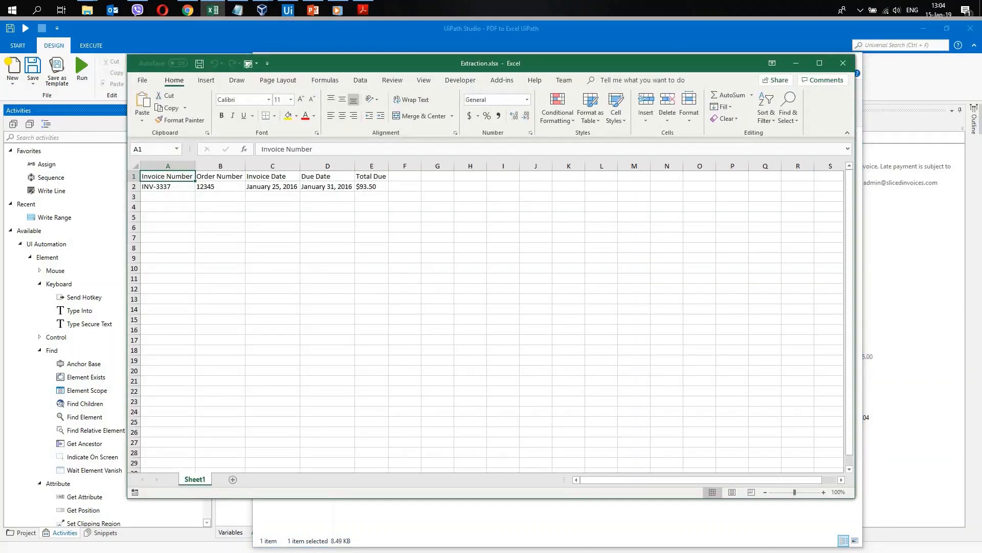